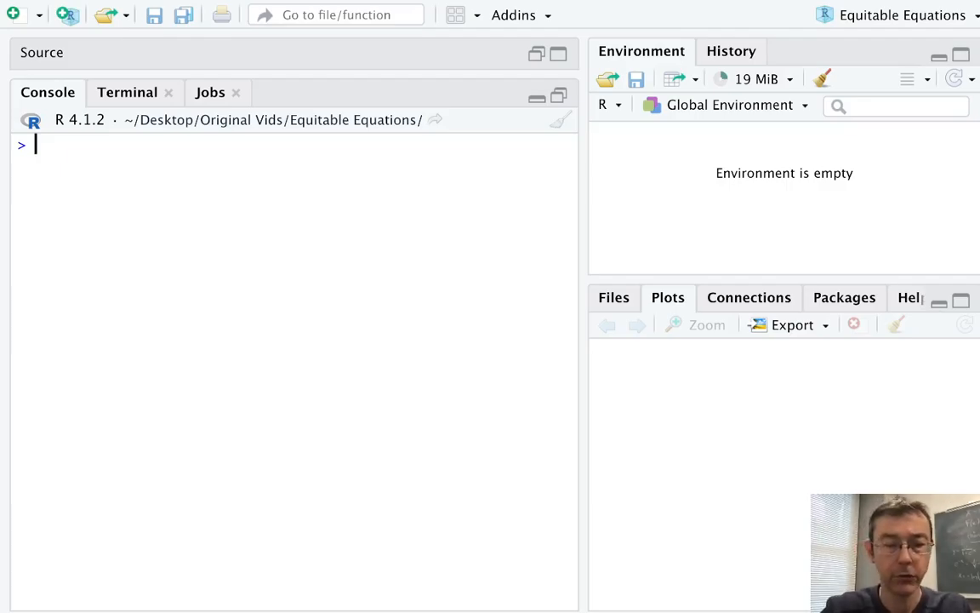
type("pnorm(")
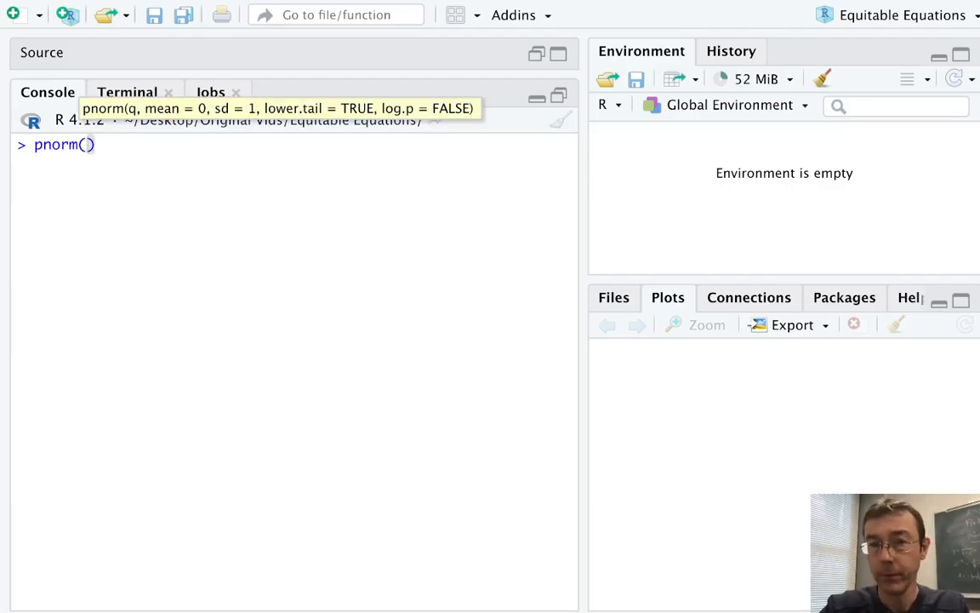
type("200,")
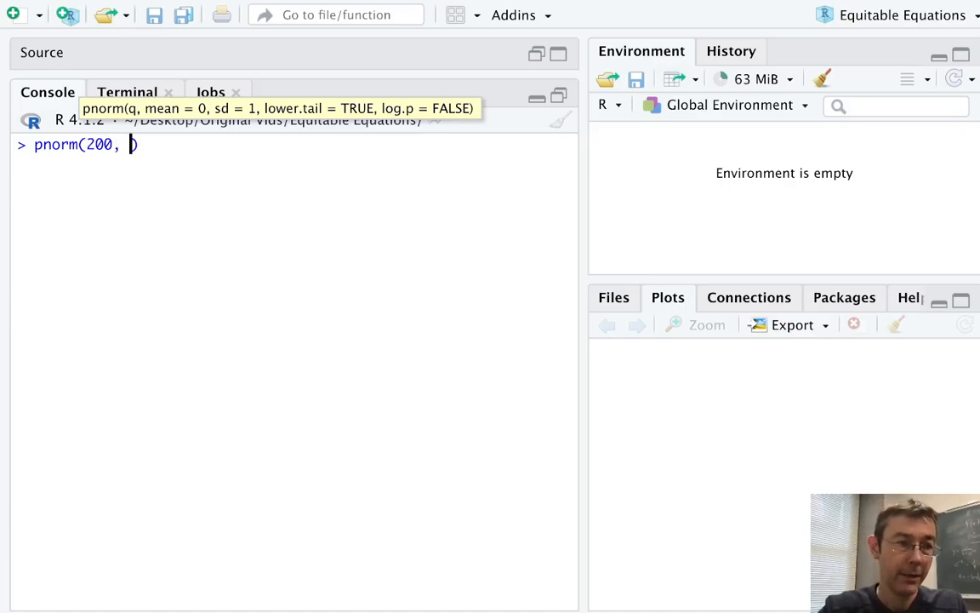
type("192")
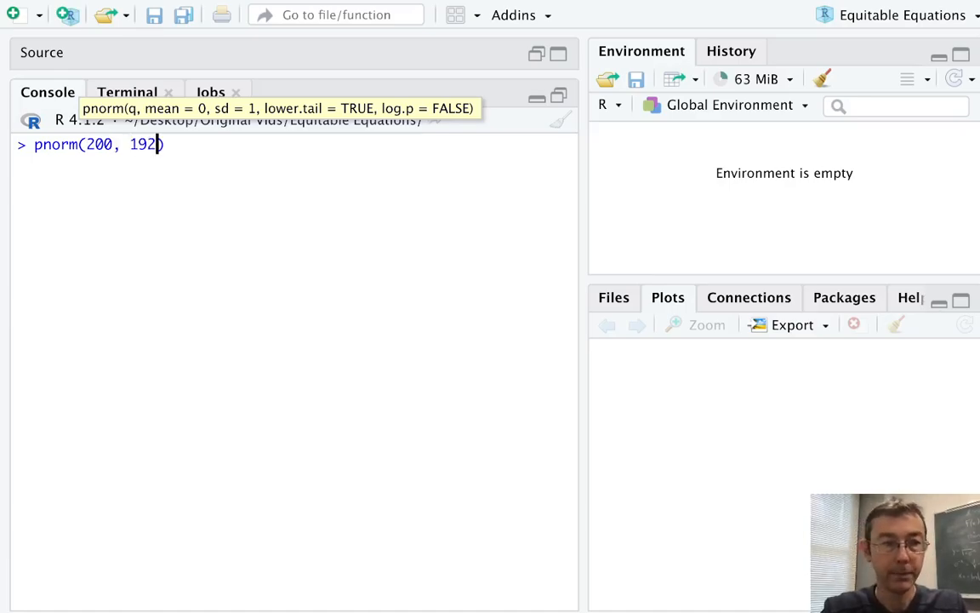
type(".9, 7")
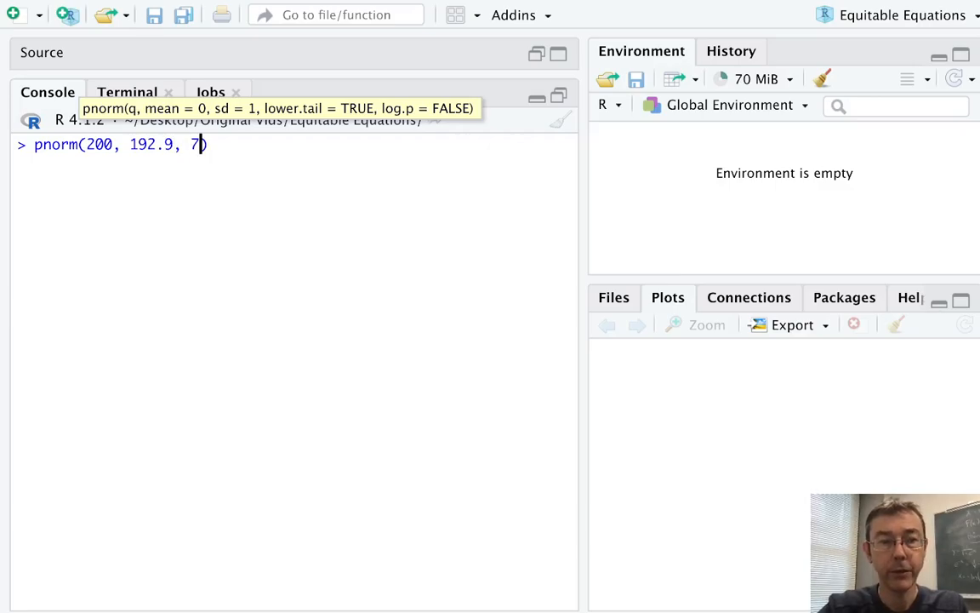
type(".1)")
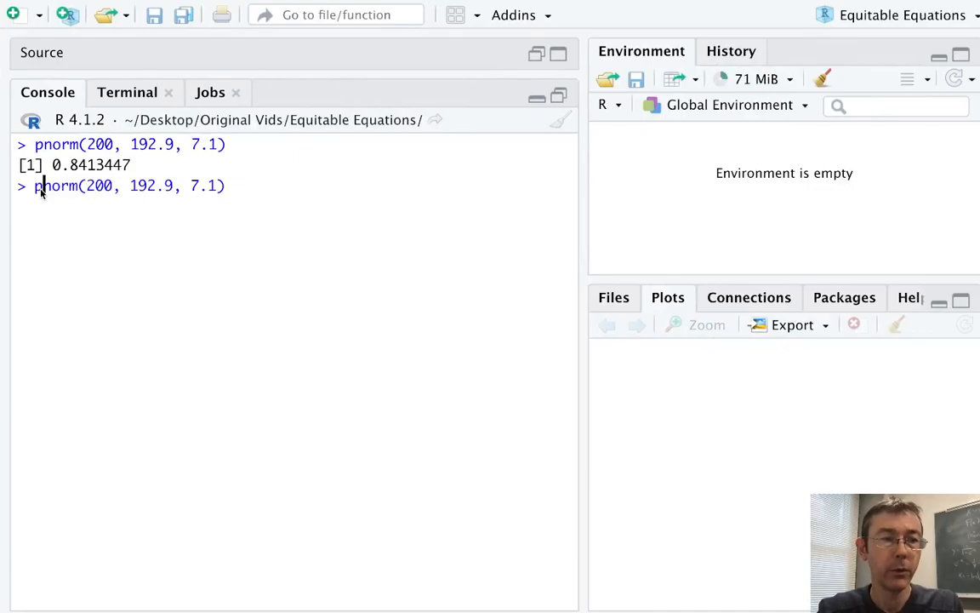
type("1 -")
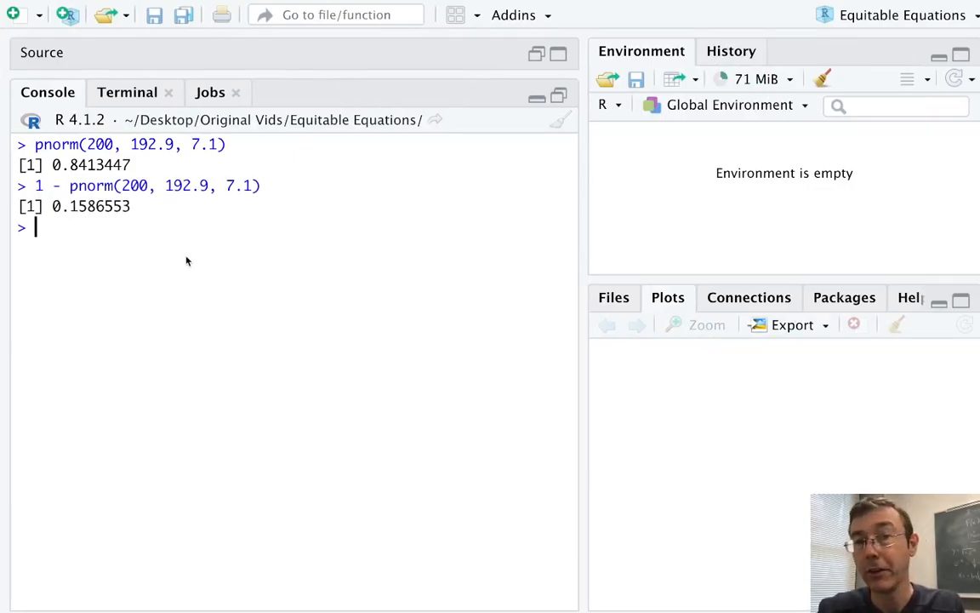
type("qnorm")
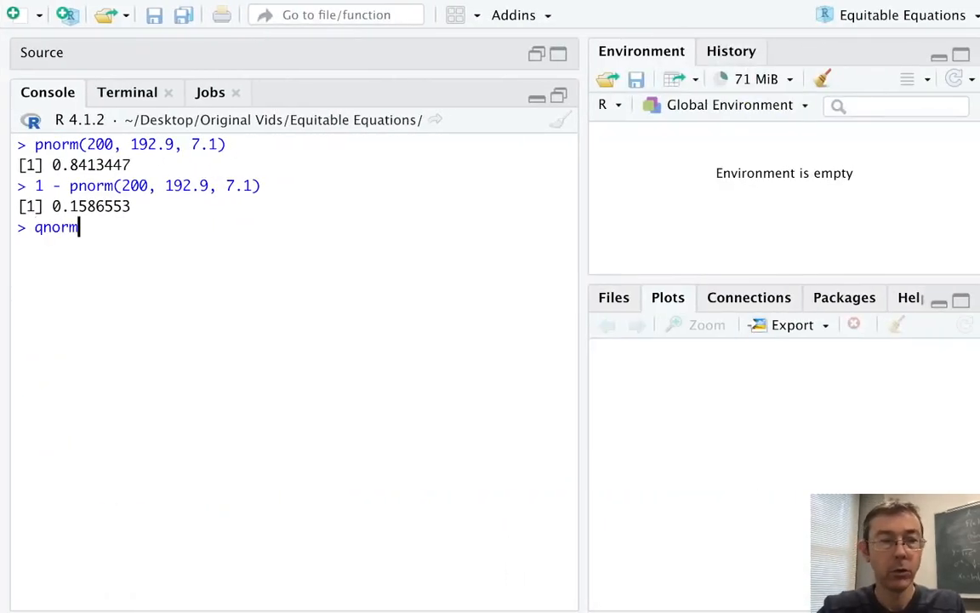
type("(.90,")
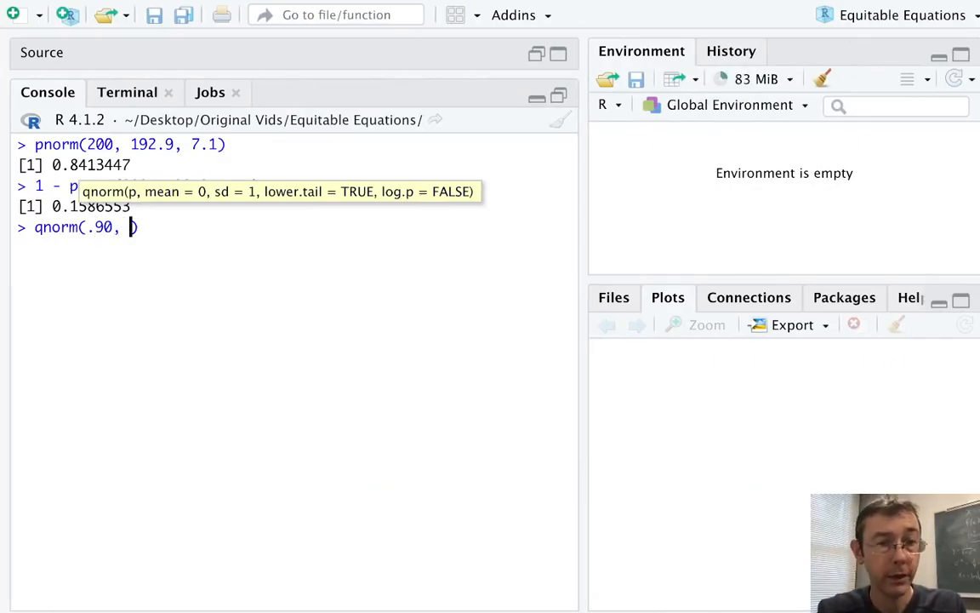
type("1")
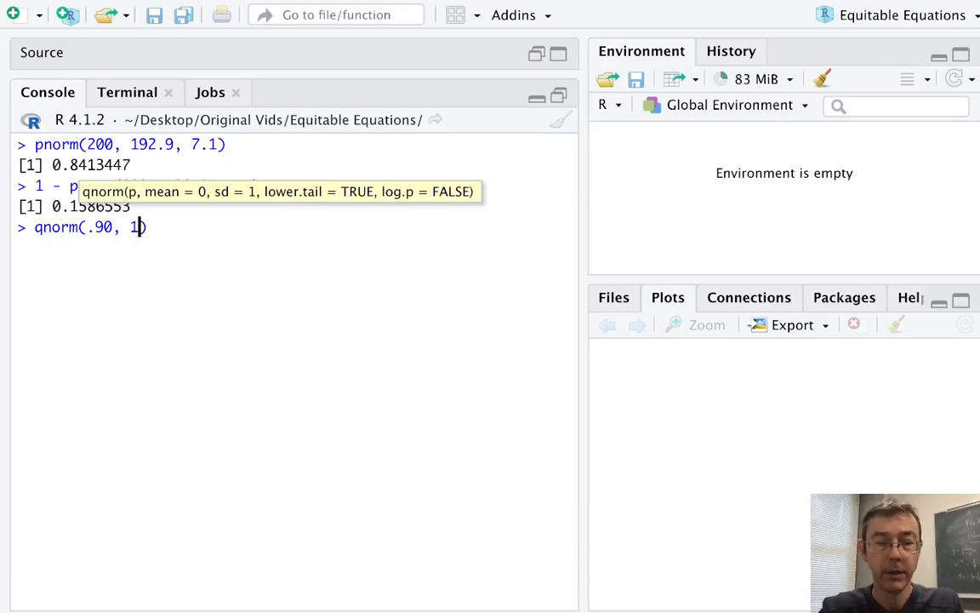
type("92.9,")
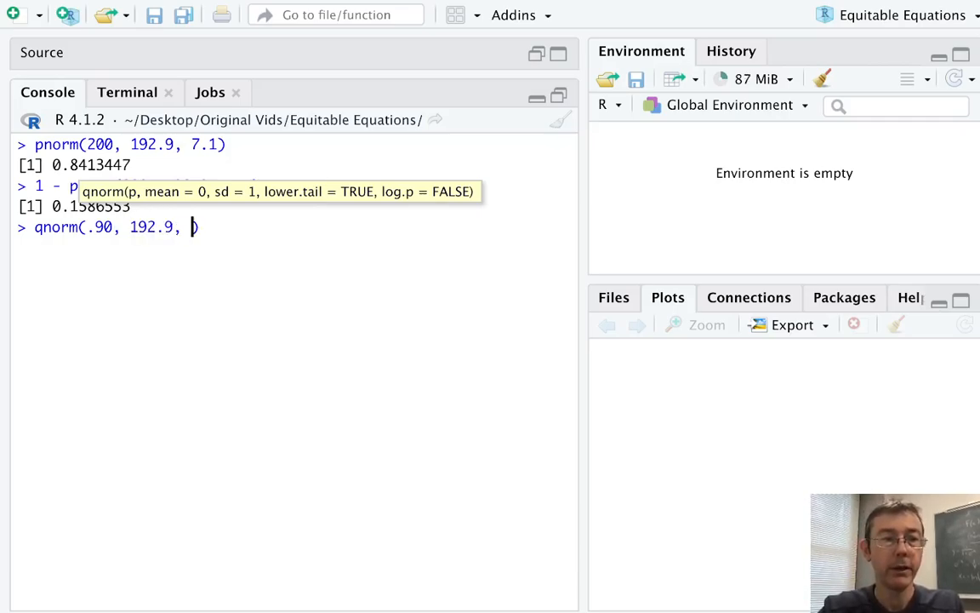
type(".")
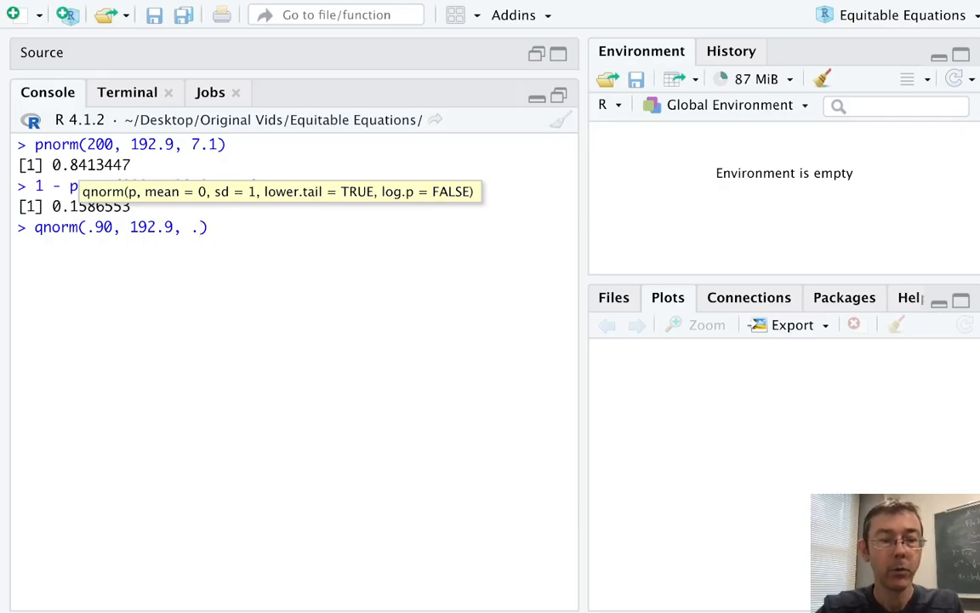
type("7.1")
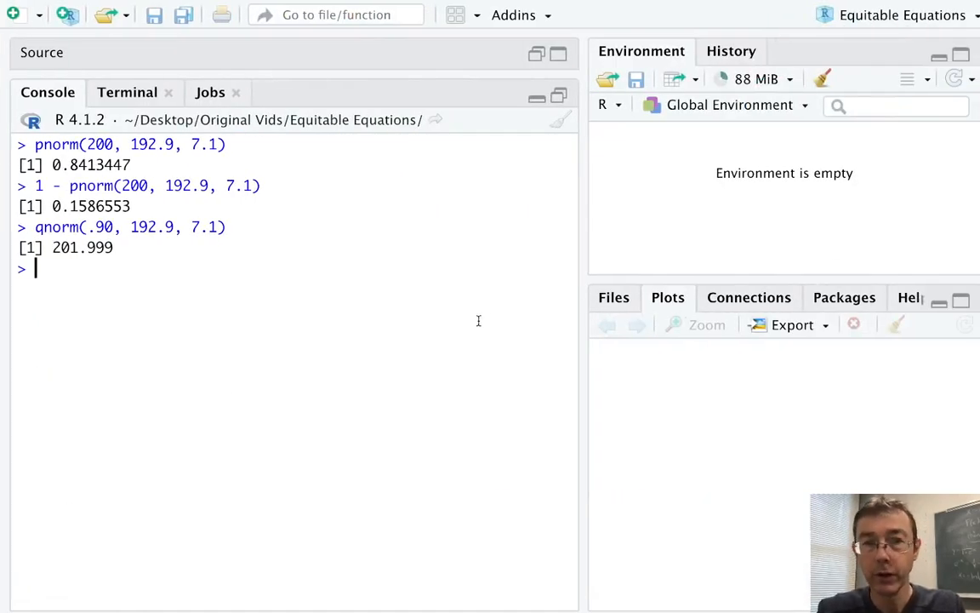
type("flippers <- rnorm")
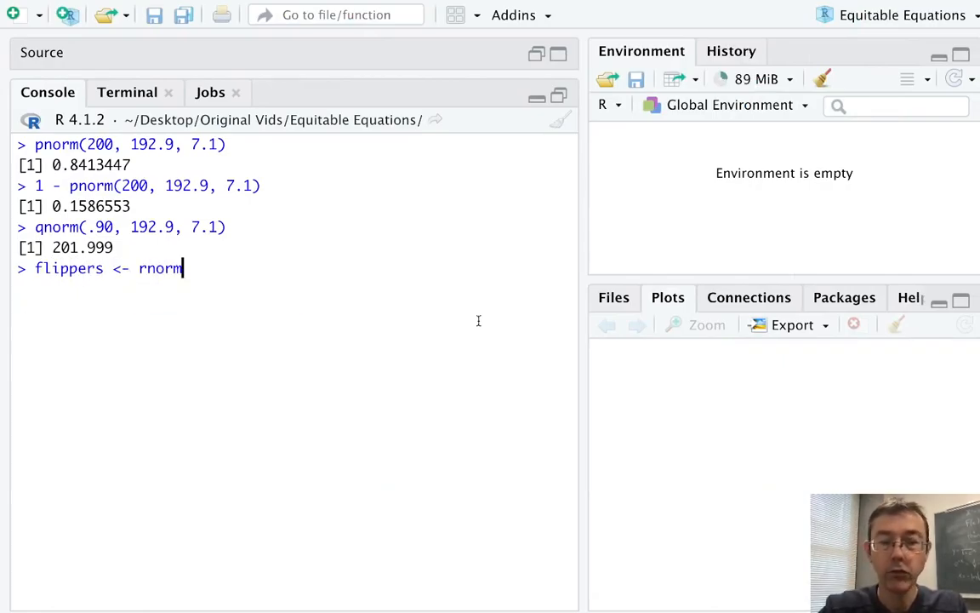
type("(")
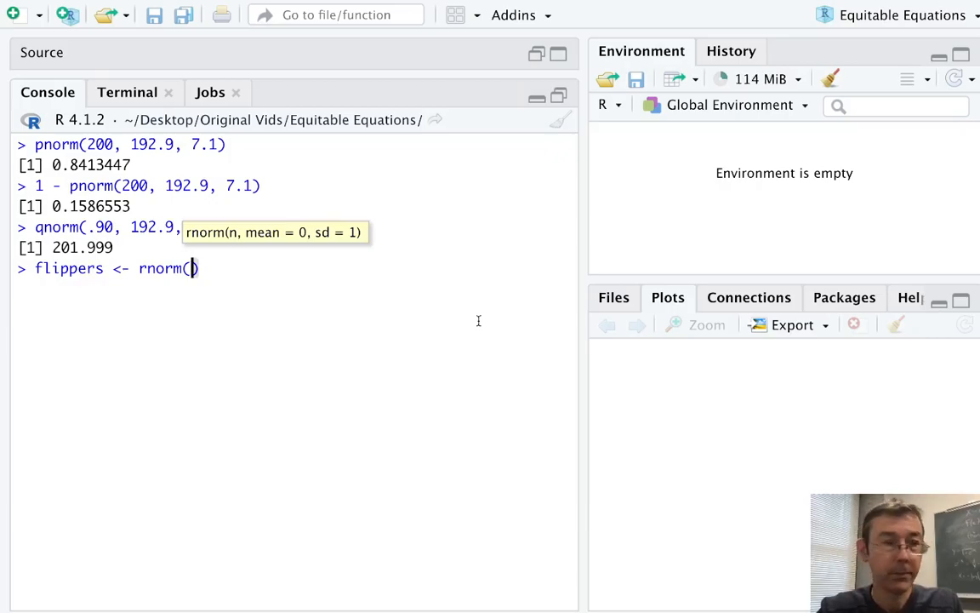
type("500,")
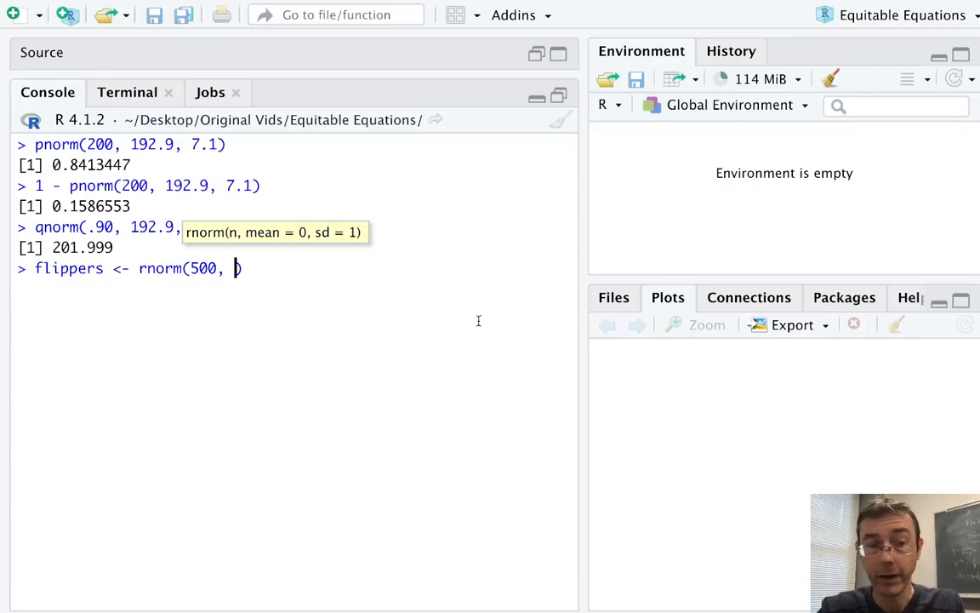
type("192.")
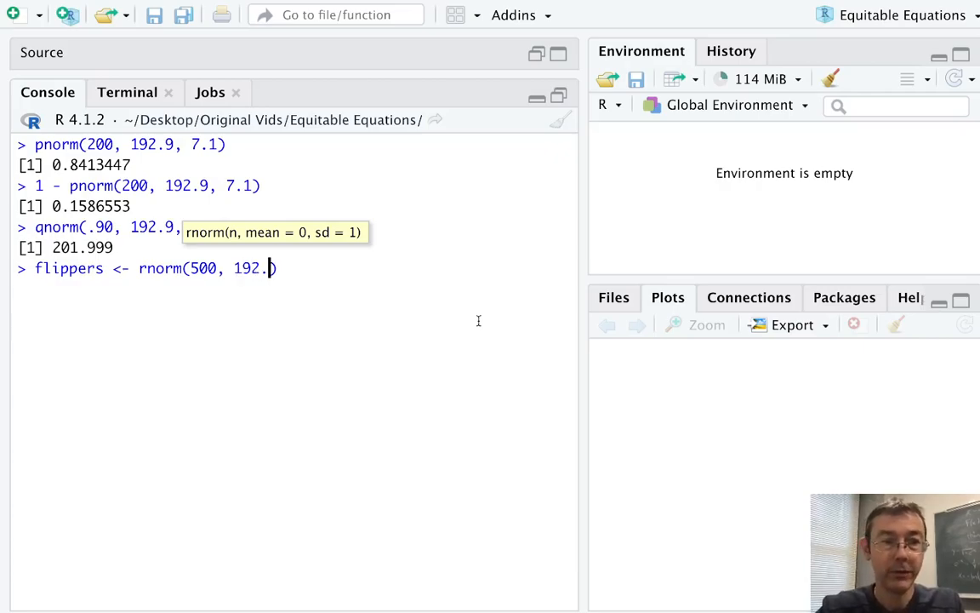
type("7.1")
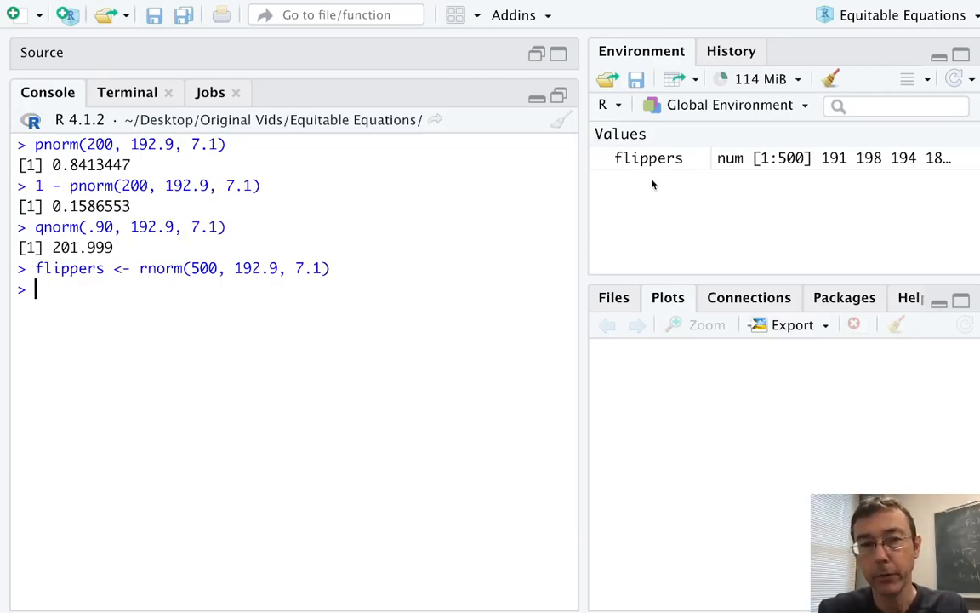
mouse_move(825, 173)
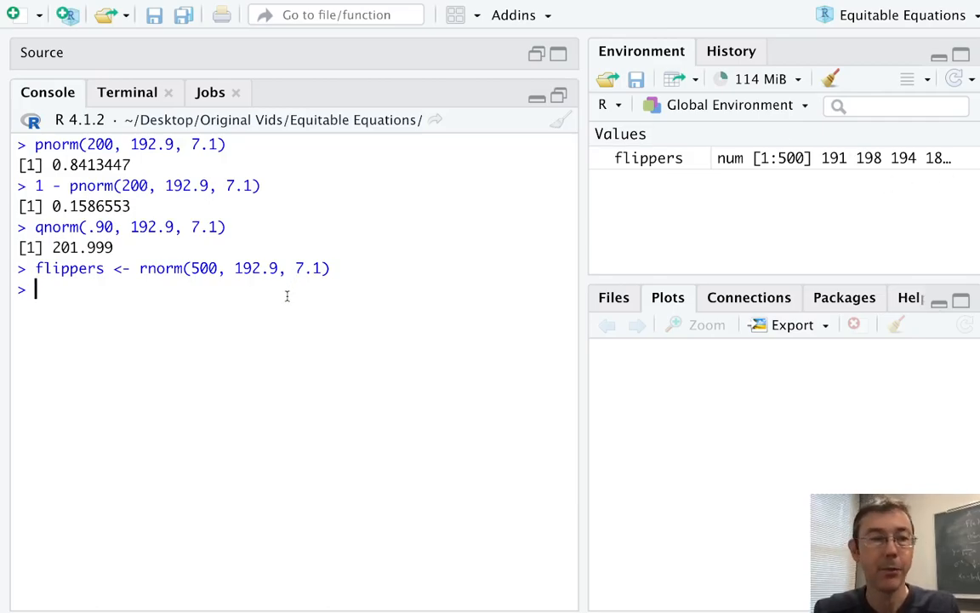
type("l")
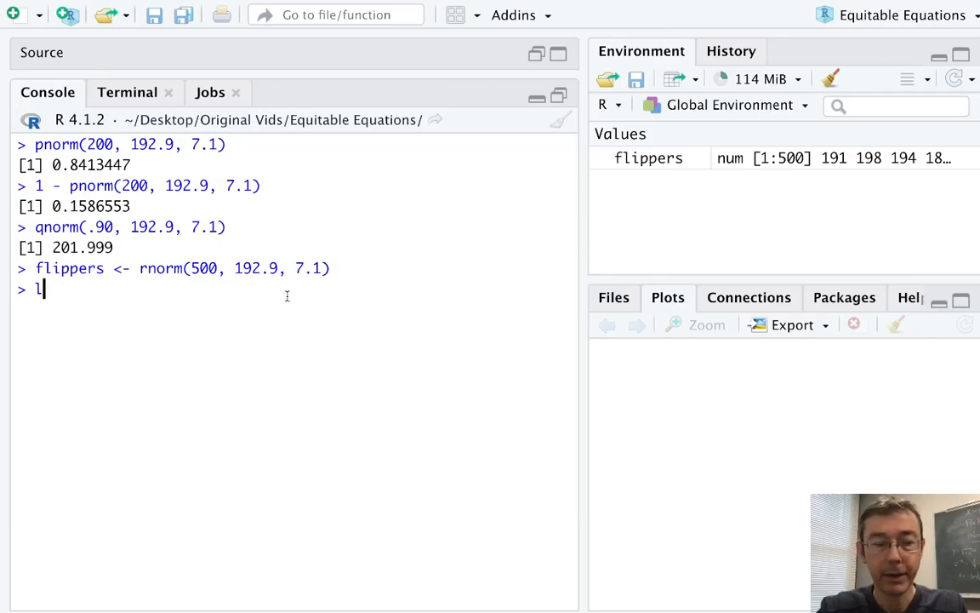
type("ibrary(")
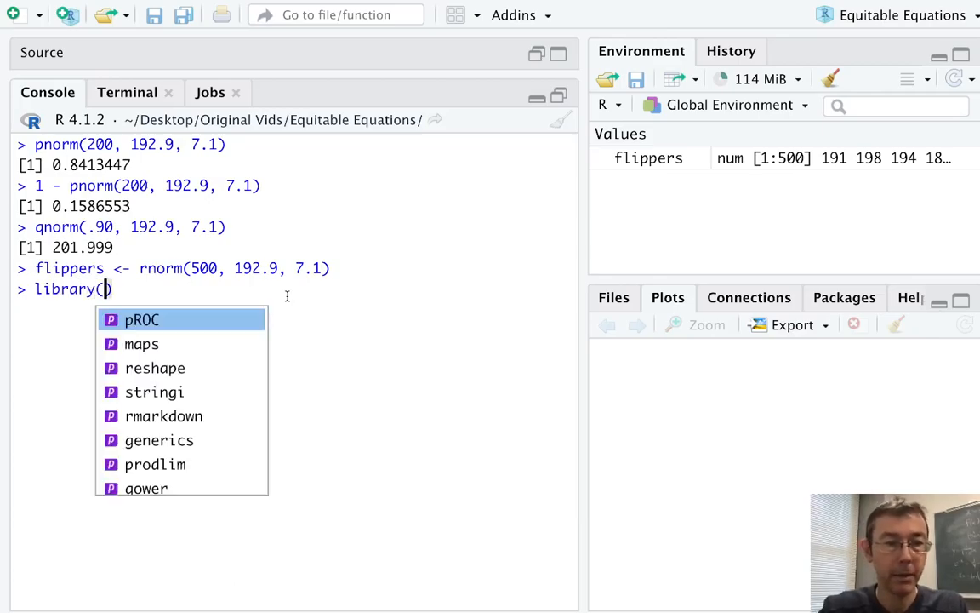
type("tidyverse")
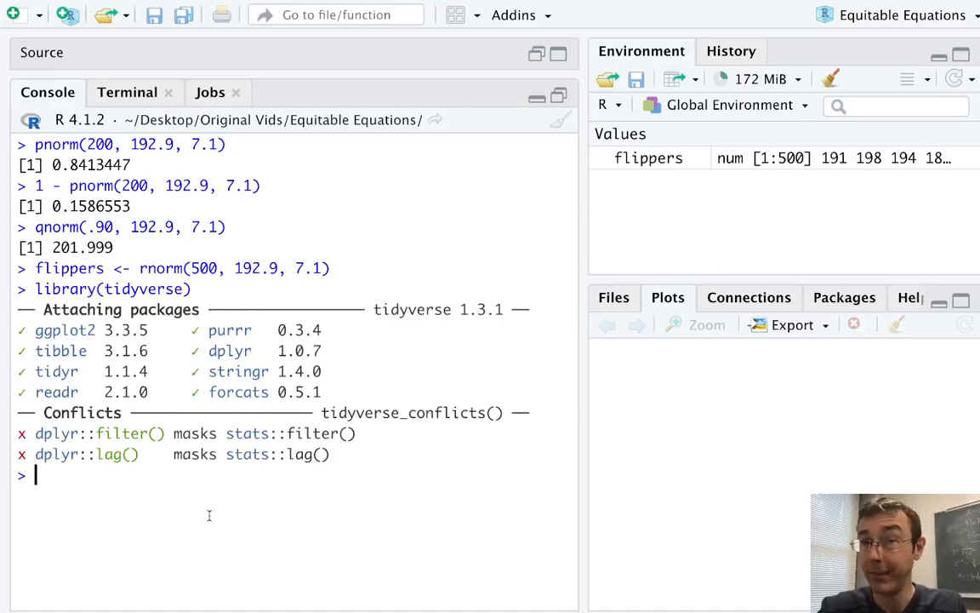
type("qplot")
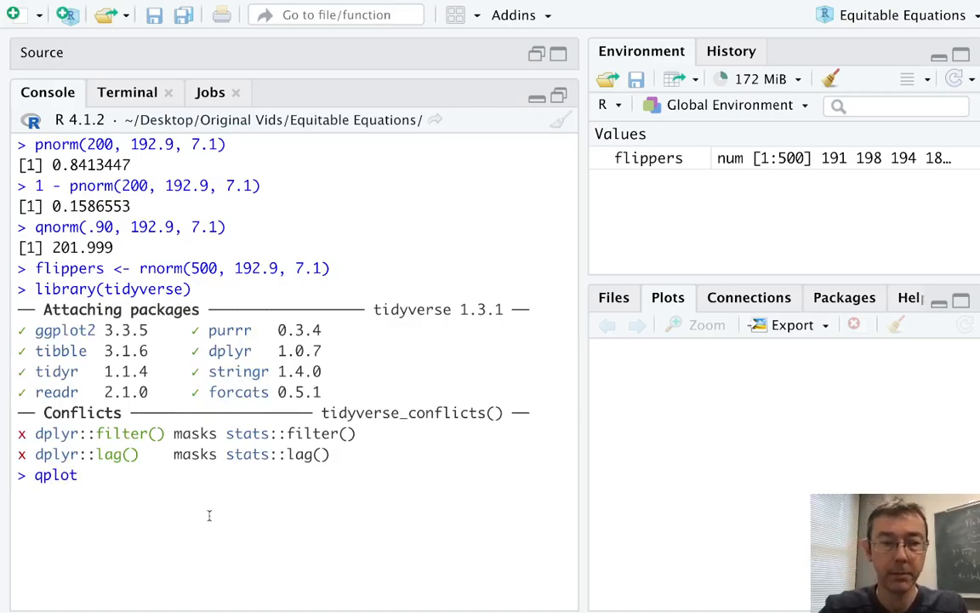
type("()")
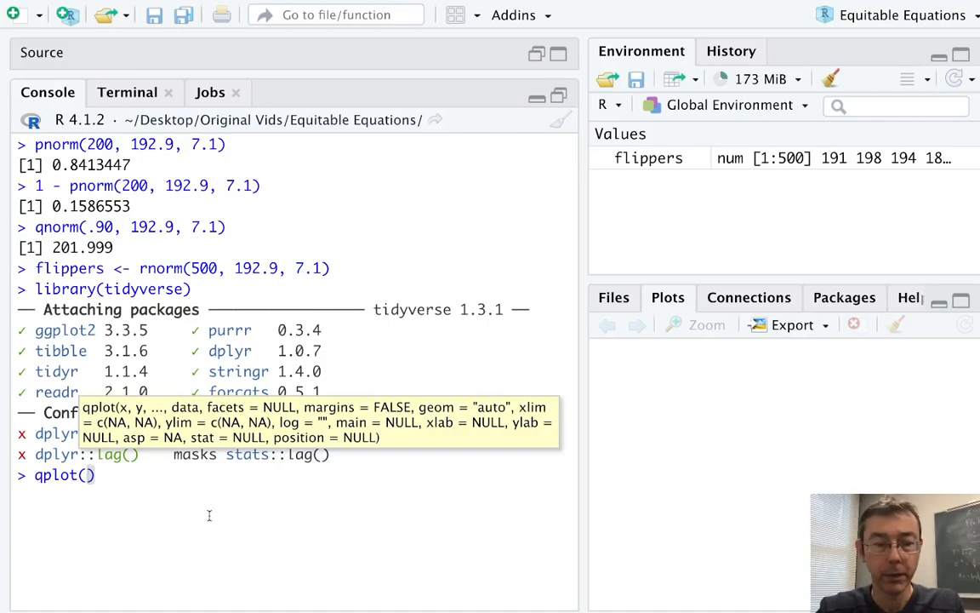
type("flippers,")
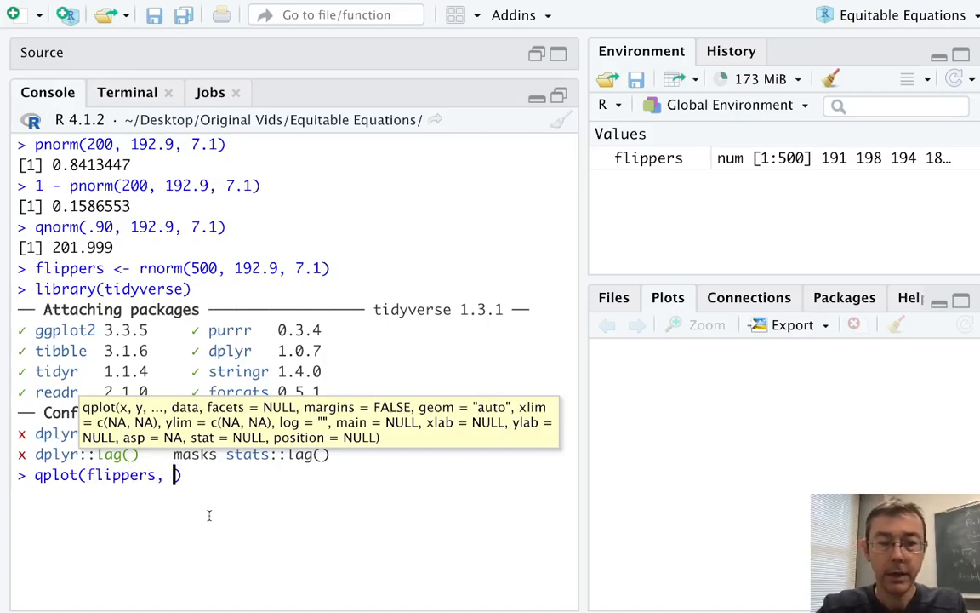
type("co")
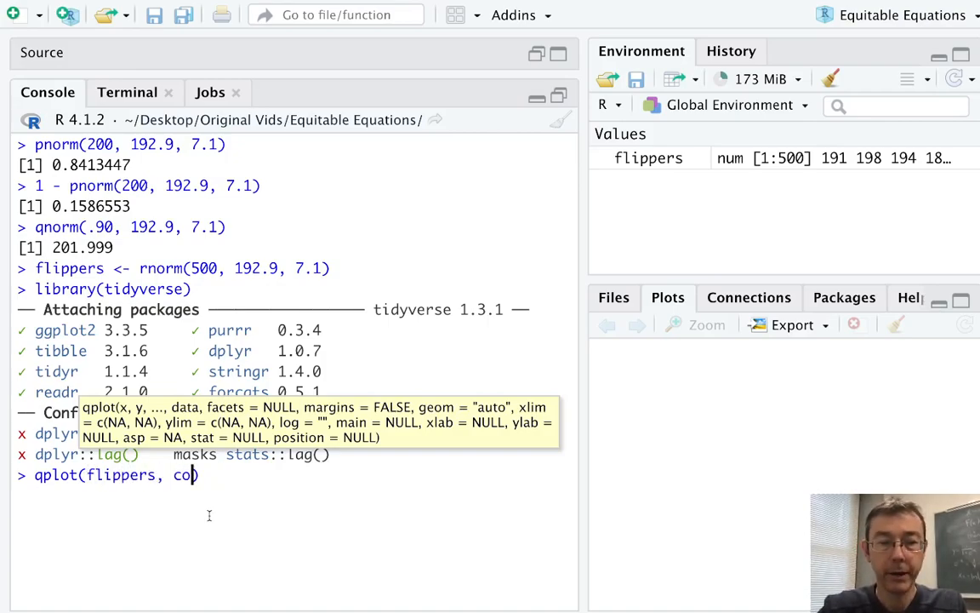
type("l = I()")
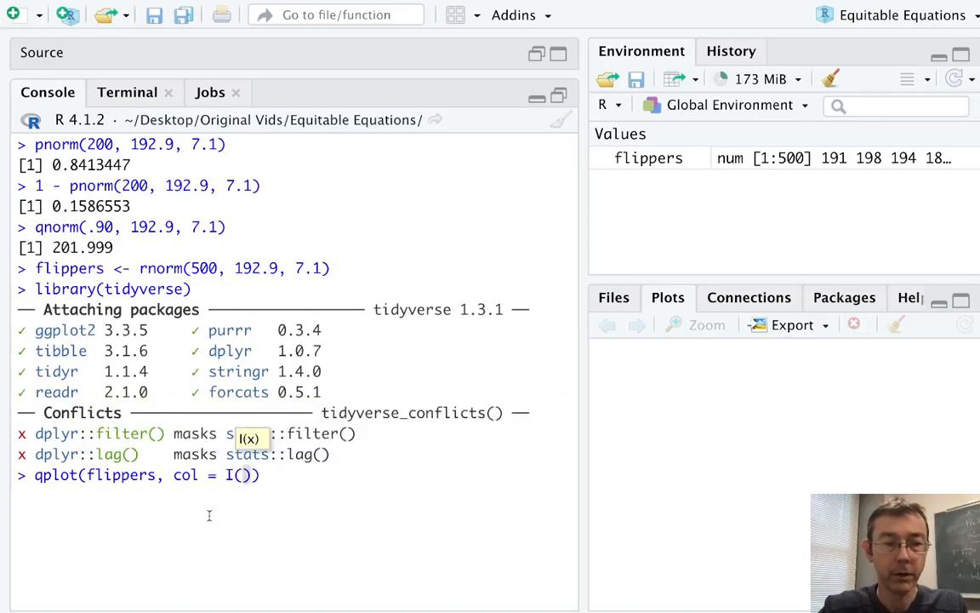